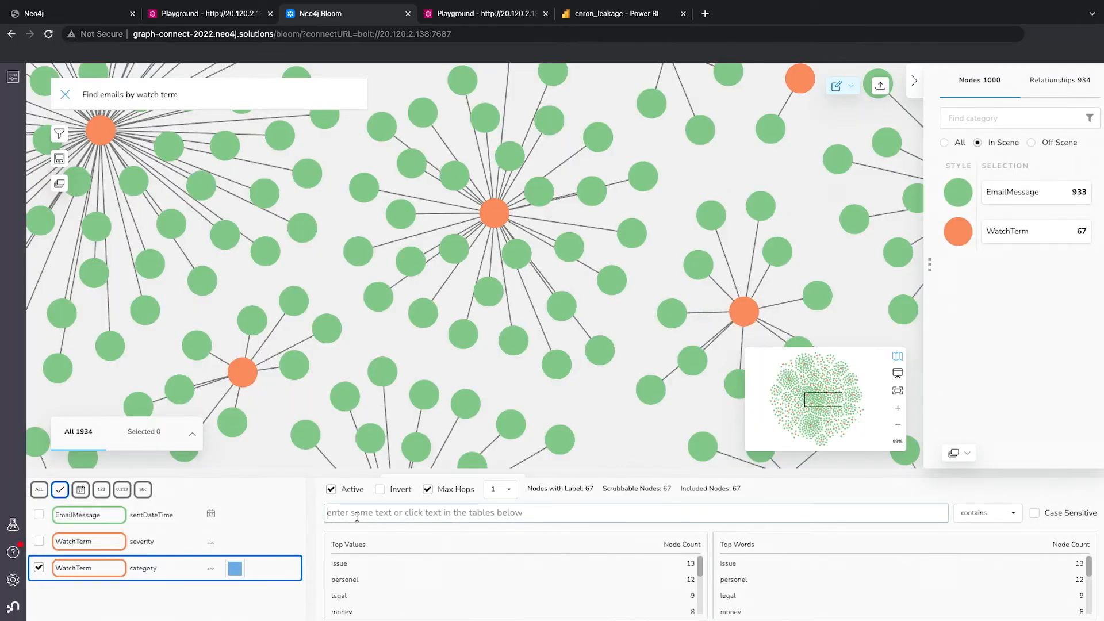
Filter the WatchTerm category to contain 'legal', leaving 9 watch terms and 140 emails
{"action": "type", "text": "legal"}
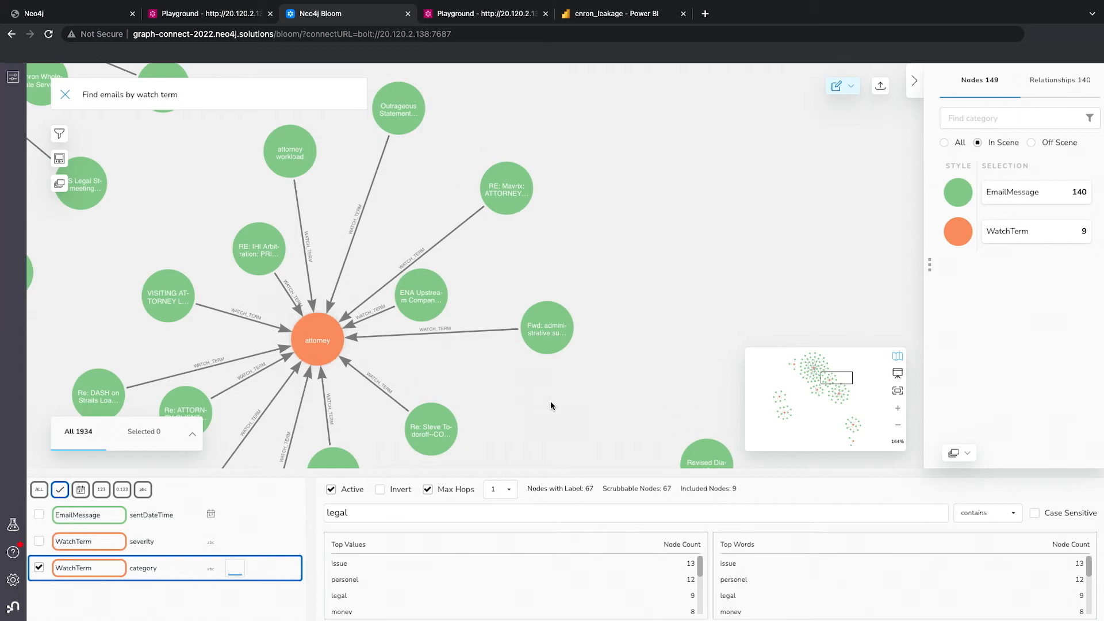
Recenter the attorney cluster and show WatchTerm severity counts (none 28, low 19, medium 11, high 9)
{"action": "left_click_drag", "start_coordinate": [552, 405], "coordinate": [640, 315]}
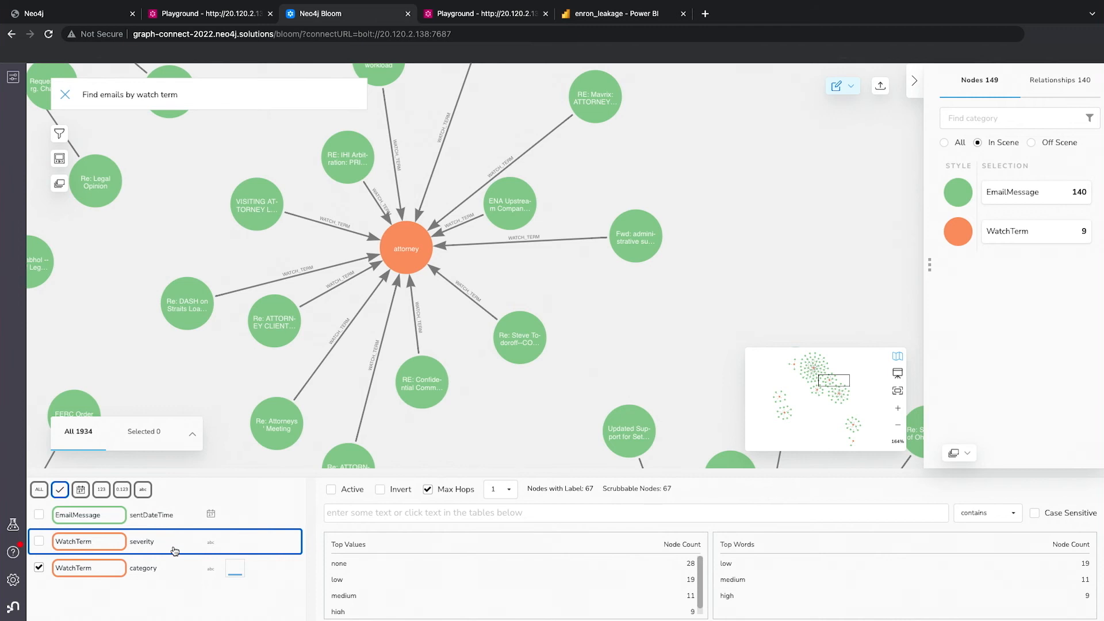
Add a WatchTerm severity filter equal to 'high', leaving 2 watch terms and 13 emails
{"action": "left_click", "coordinate": [39, 540]}
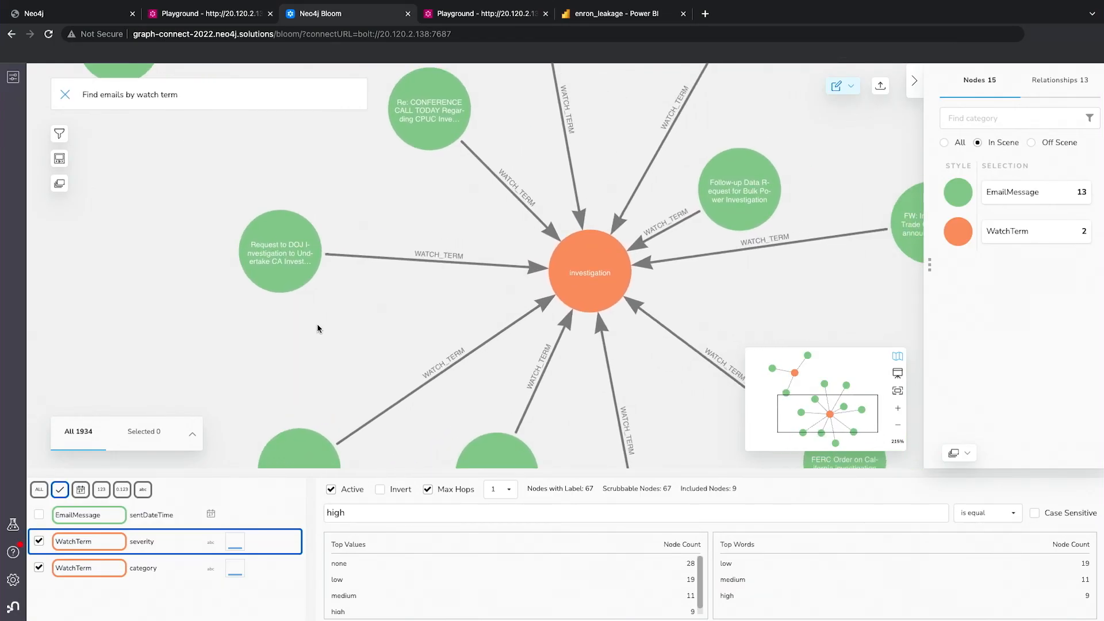
{"action": "mouse_move", "coordinate": [392, 322]}
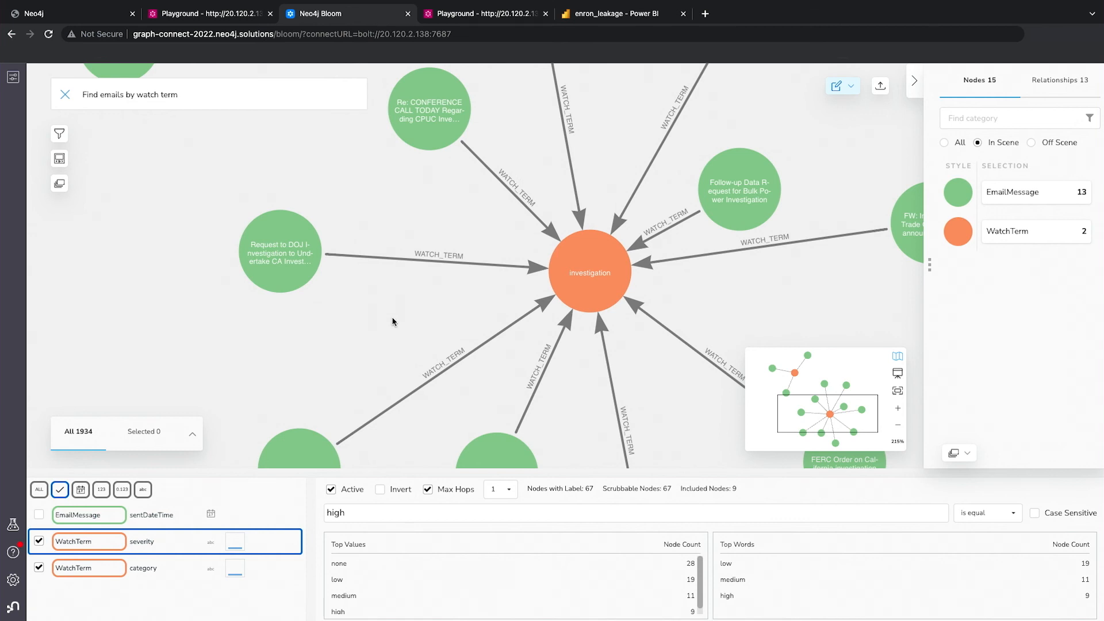